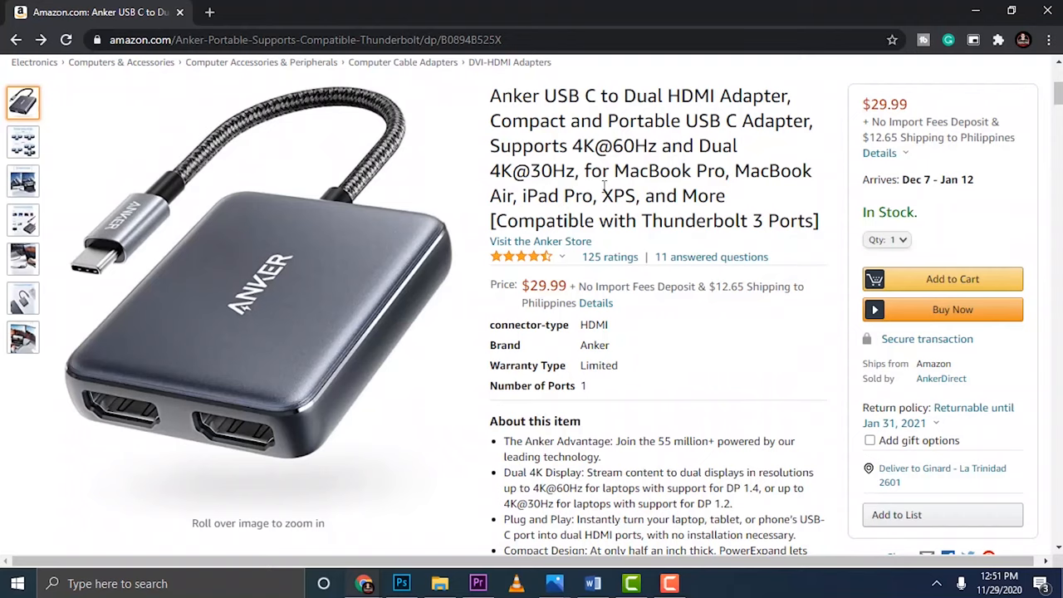
pyautogui.moveTo(329, 127)
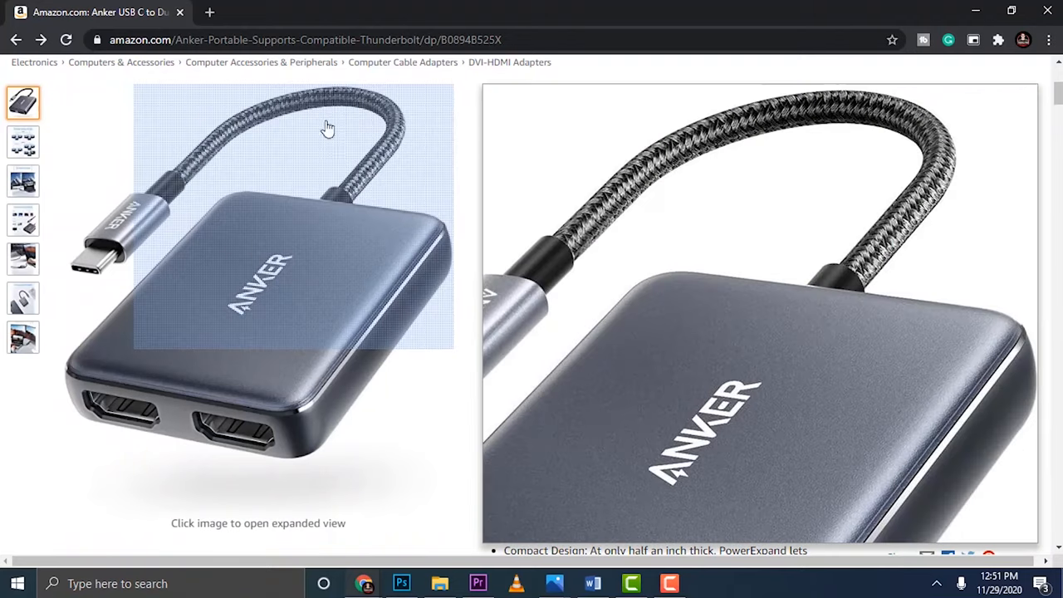
pyautogui.moveTo(241, 401)
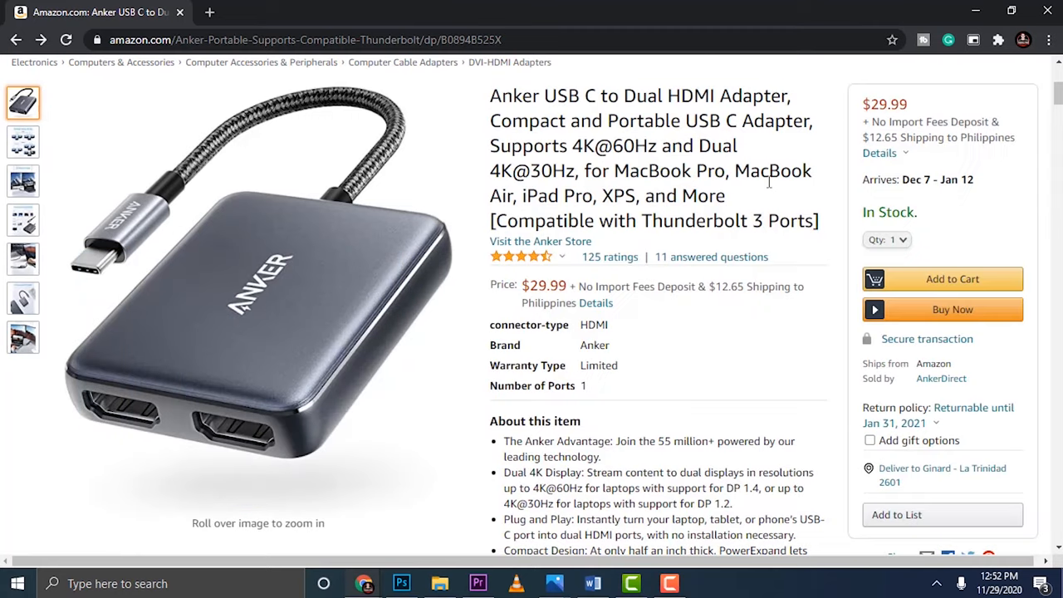
pyautogui.moveTo(530, 286)
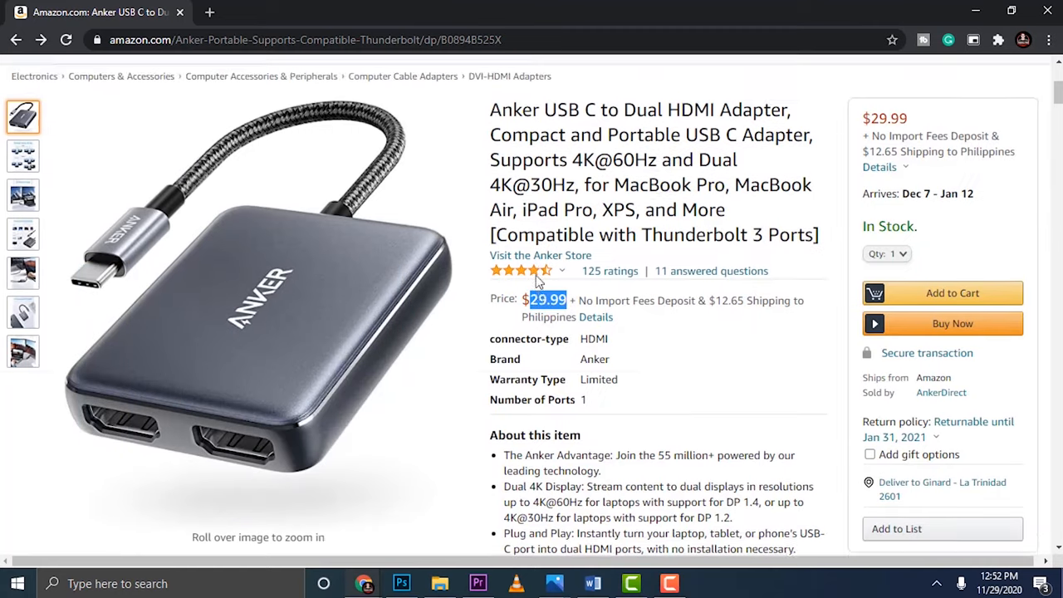
# Browse the dual HDMI adapter's images (Multiple Display Modes, 4K Media, Universal Compatibility), then reach the Anker 8-in-1 hub listing
pyautogui.scroll(-3)
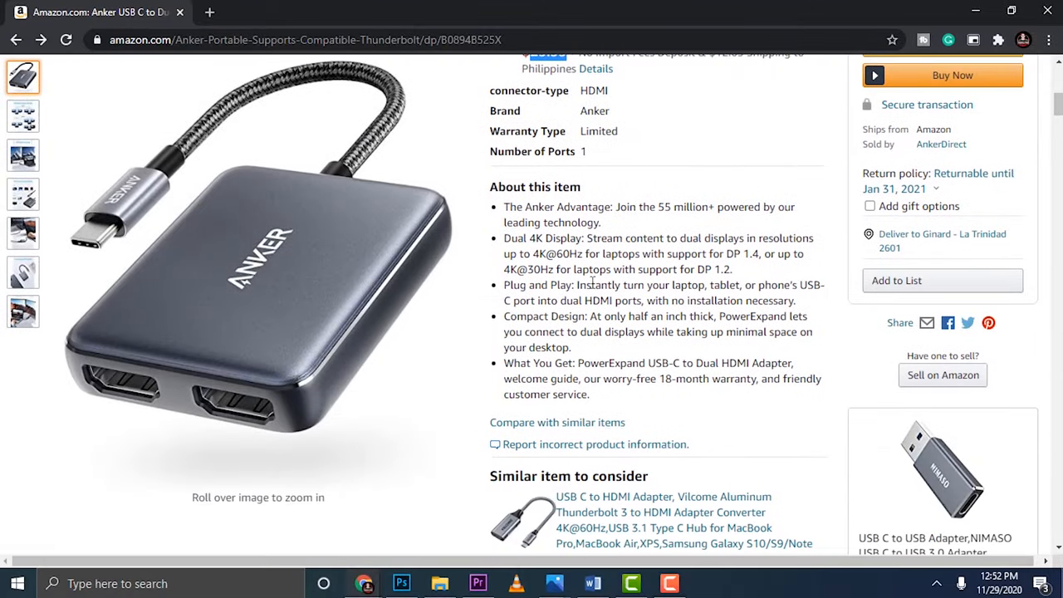
pyautogui.click(23, 116)
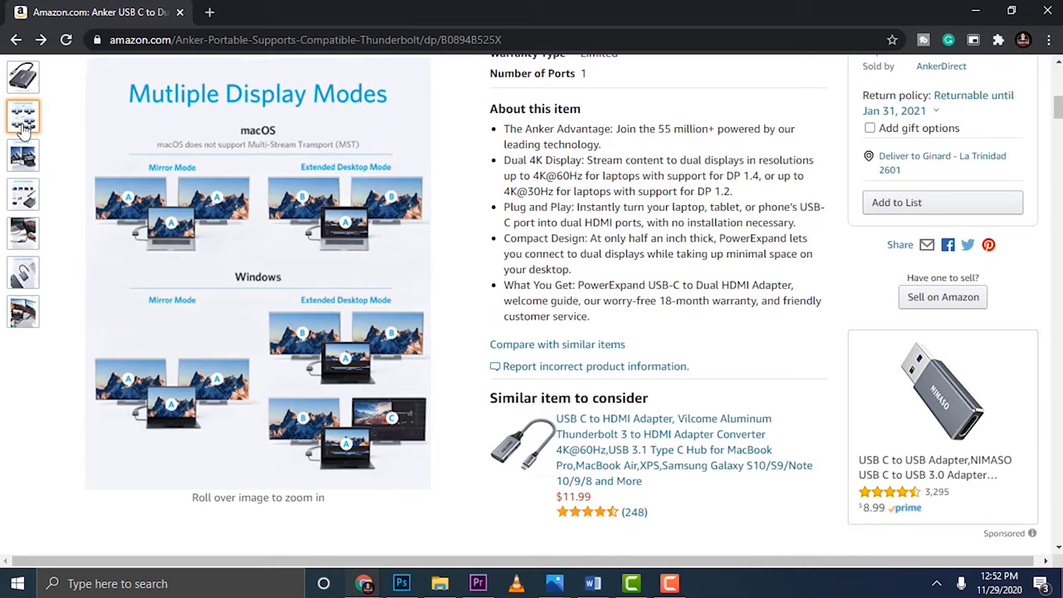
pyautogui.click(24, 156)
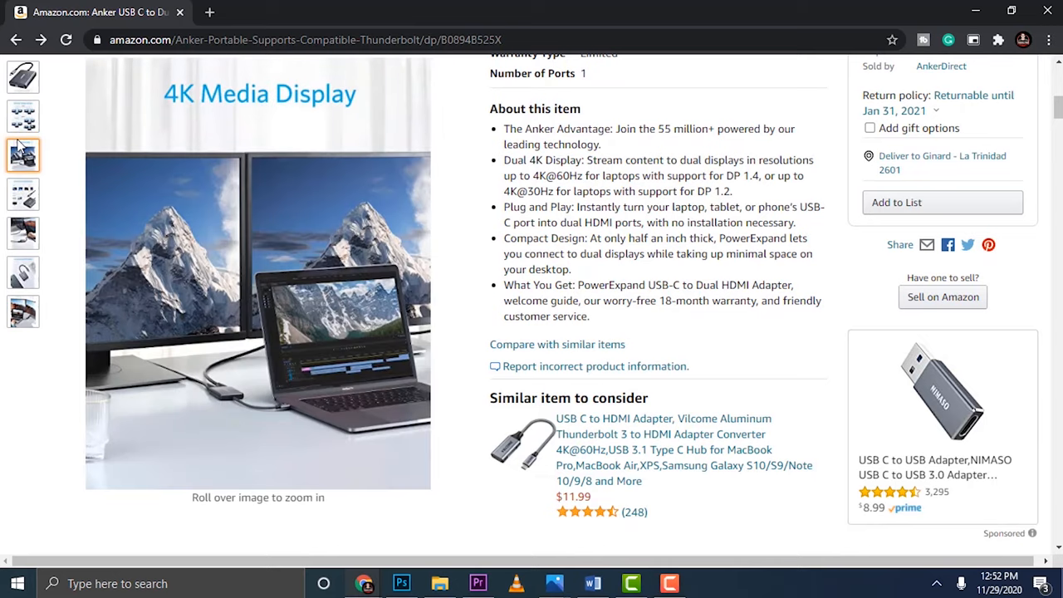
pyautogui.click(24, 195)
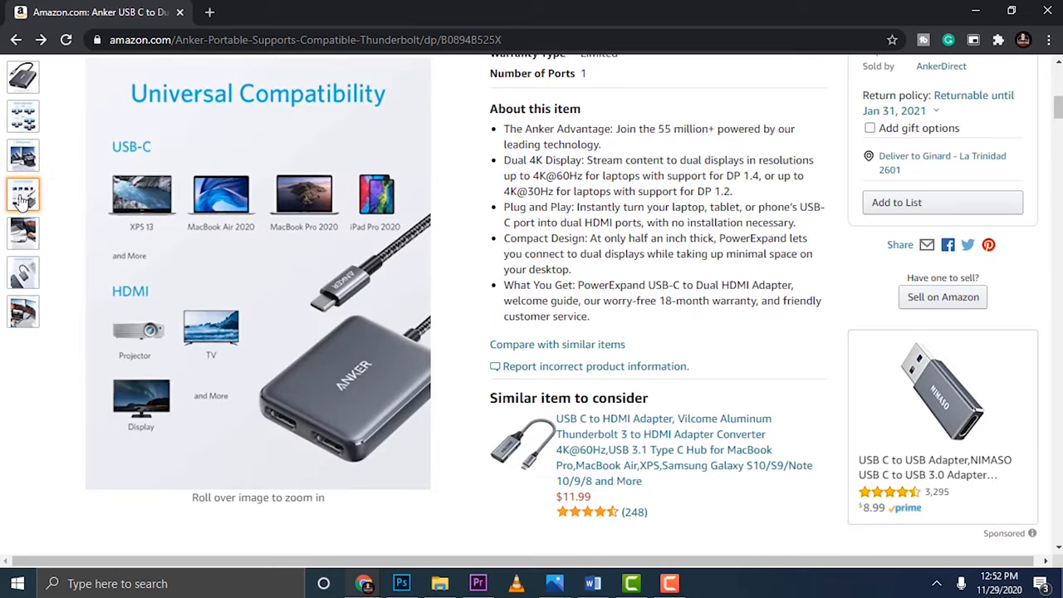
pyautogui.click(23, 233)
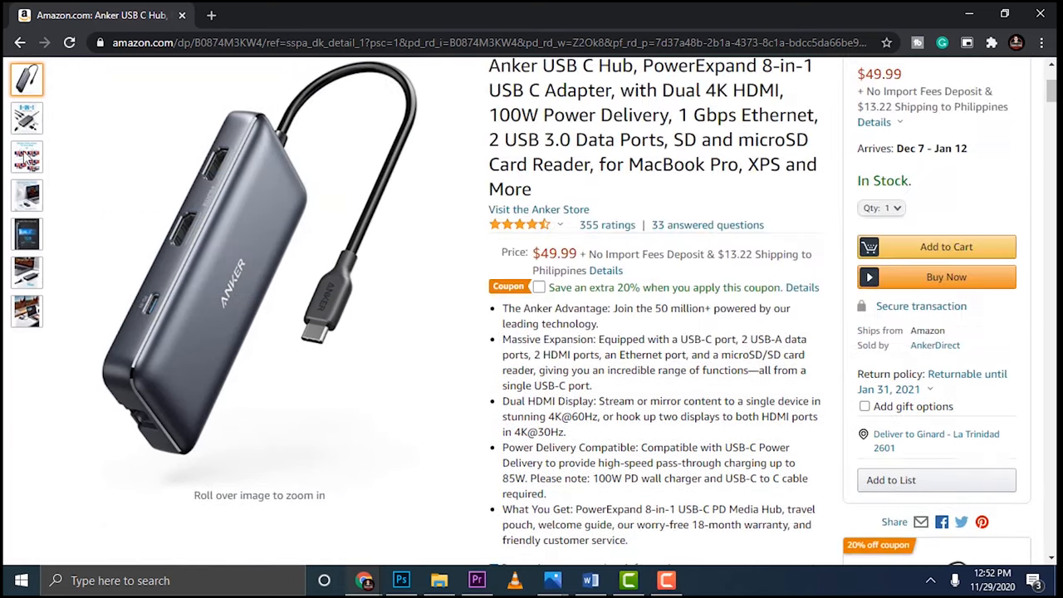
# Display the hub's 8-IN-1 Massive Expansion image showing SD, microSD, USB 3.0 and Ethernet ports
pyautogui.click(27, 118)
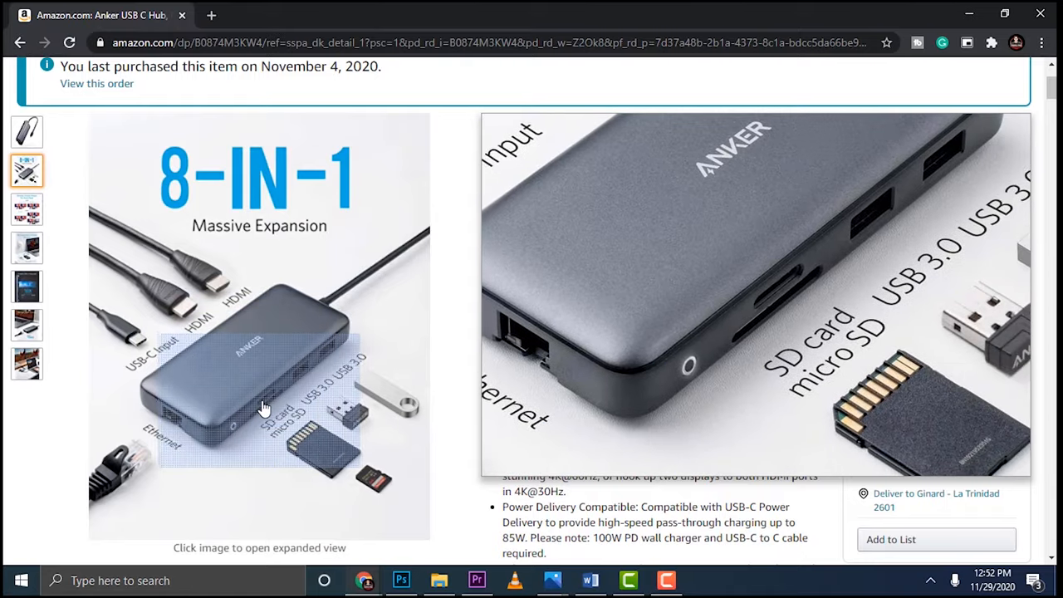
pyautogui.moveTo(229, 313)
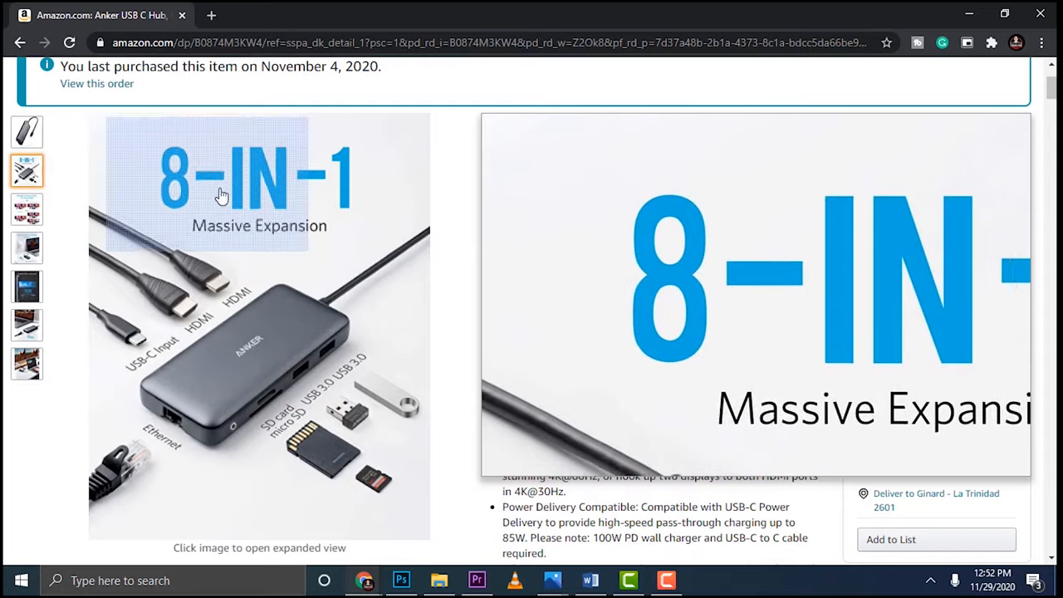
pyautogui.moveTo(162, 435)
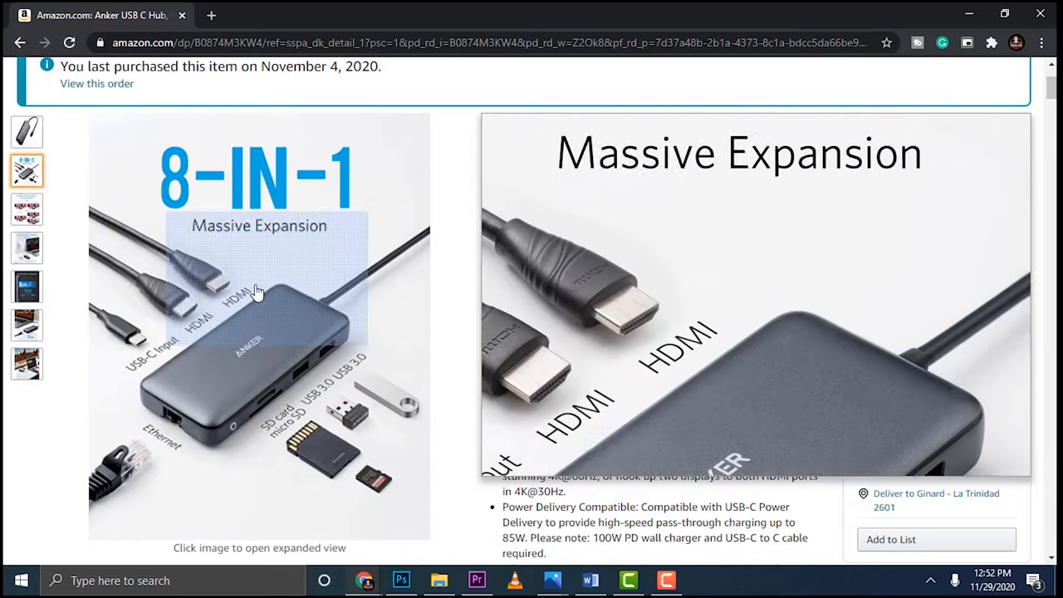
pyautogui.moveTo(186, 379)
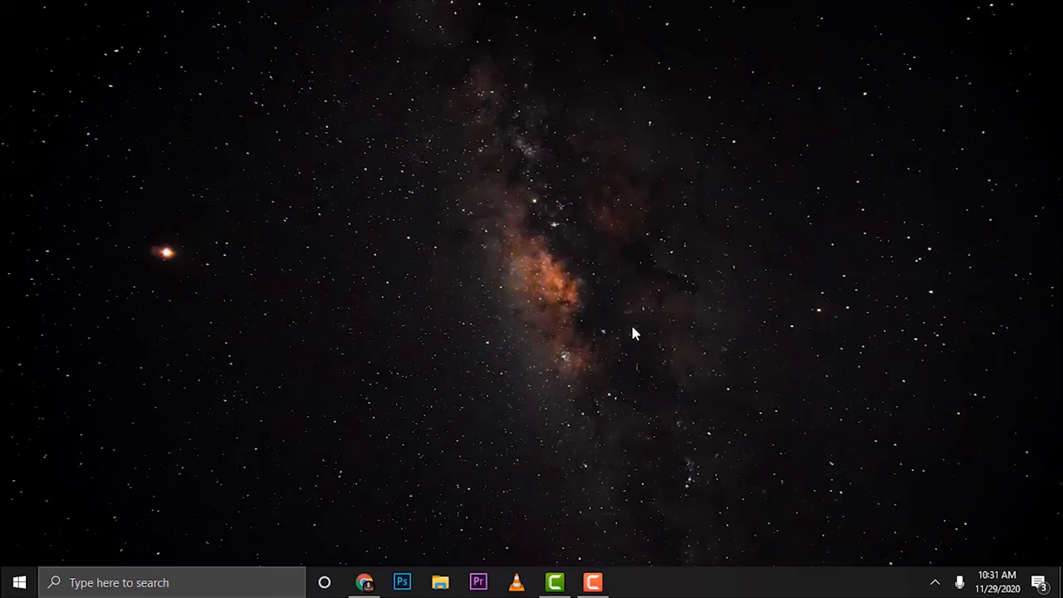
# From the desktop's Display settings, drag display 3 to the right of display 2 for a 1-2-3 layout
pyautogui.rightClick(635, 332)
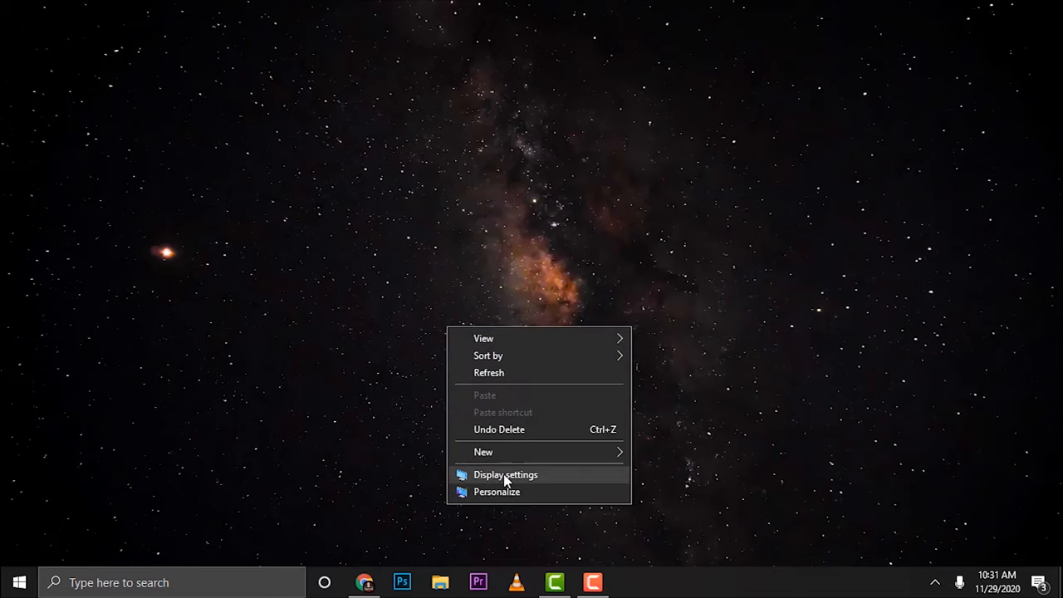
pyautogui.click(505, 475)
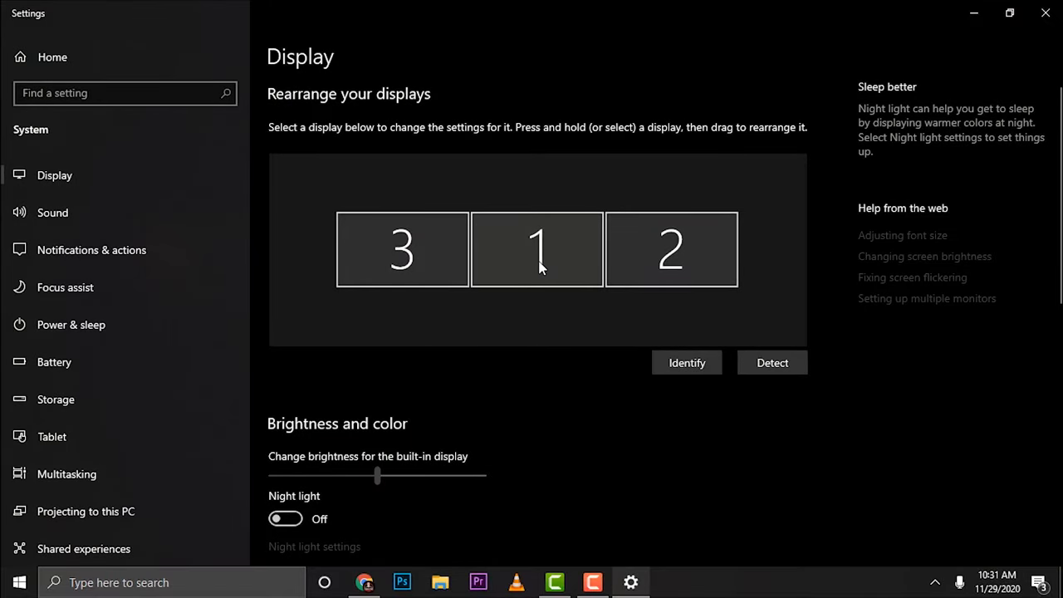
pyautogui.moveTo(402, 249); pyautogui.dragTo(767, 249)
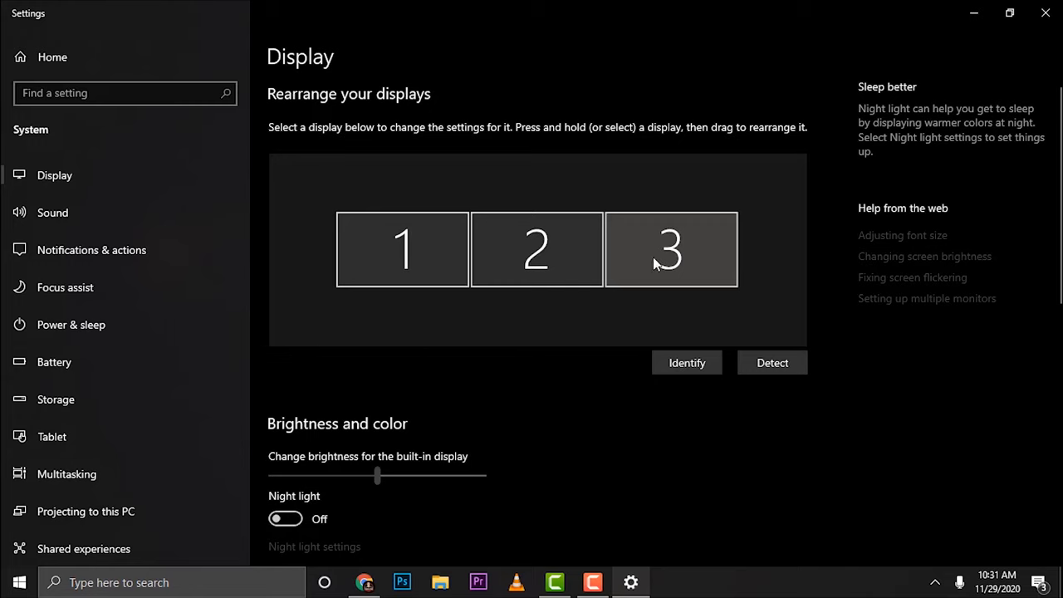
pyautogui.scroll(-3)
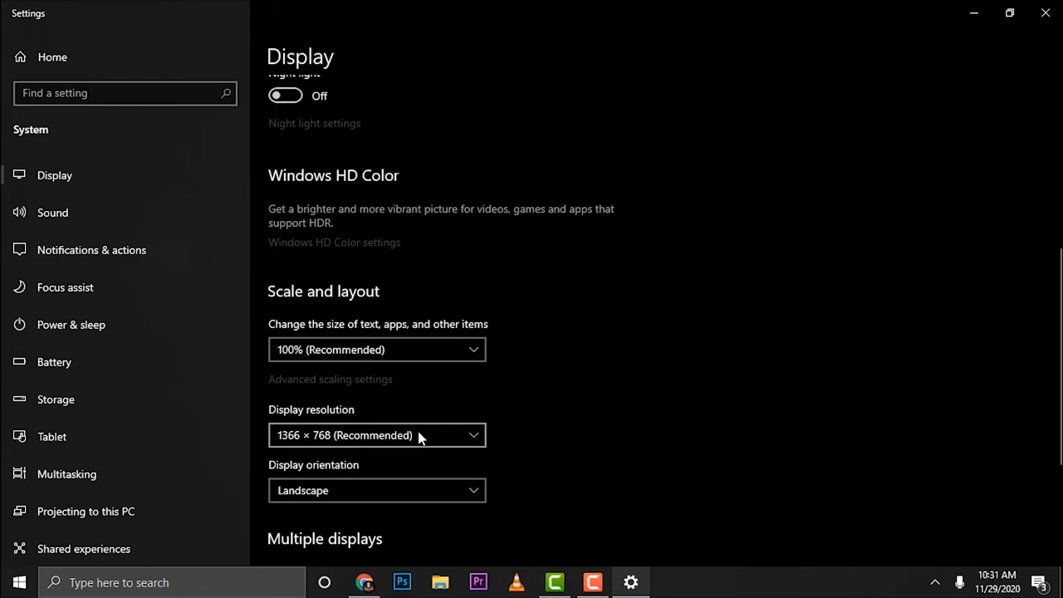
# Keep 'Extend desktop to this display' under Multiple displays, then close Settings to show the desktop
pyautogui.scroll(-3)
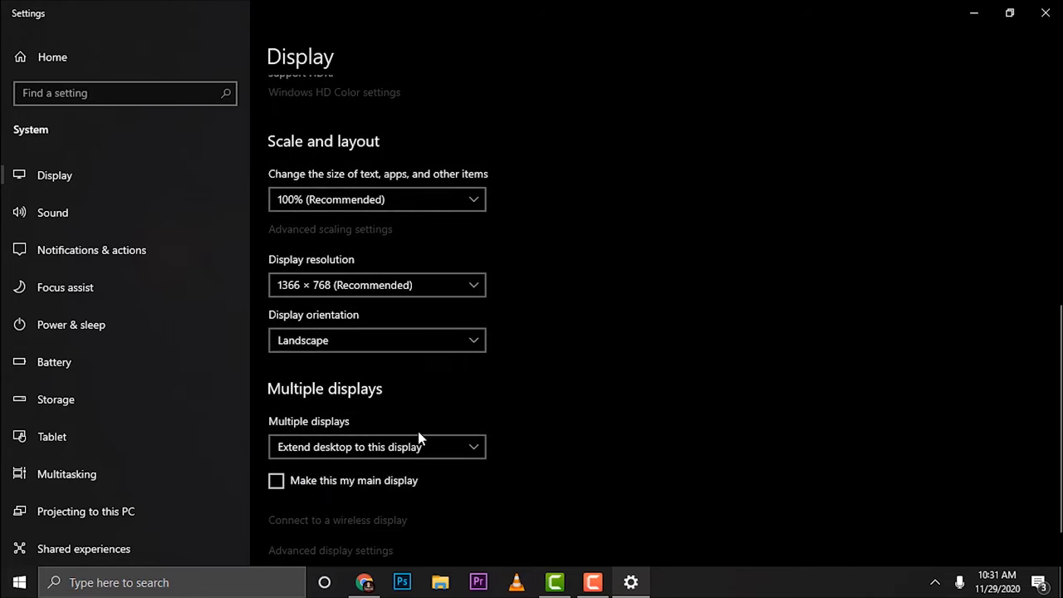
pyautogui.click(375, 447)
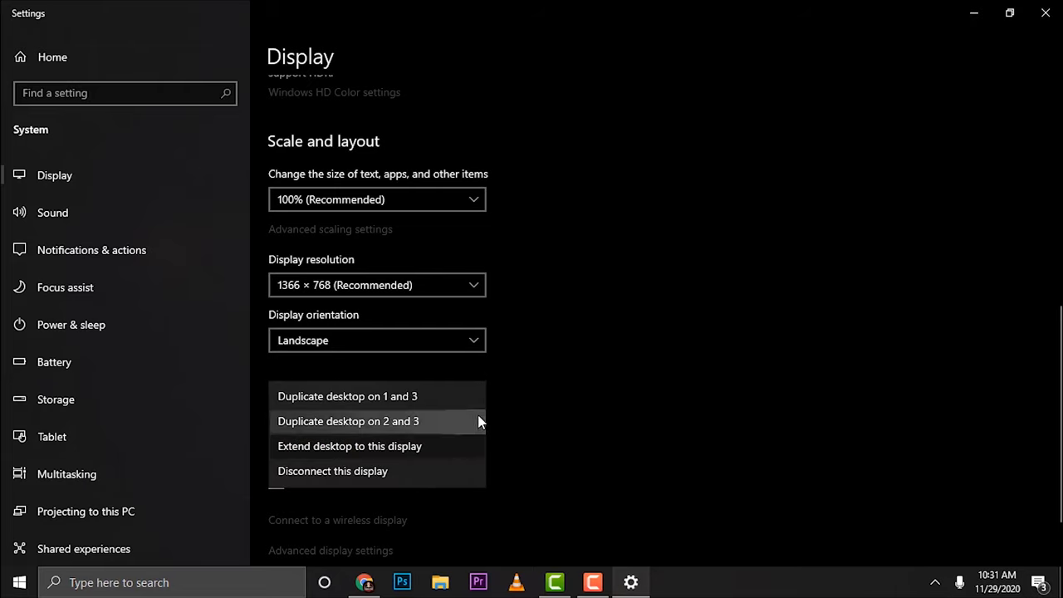
pyautogui.moveTo(352, 439)
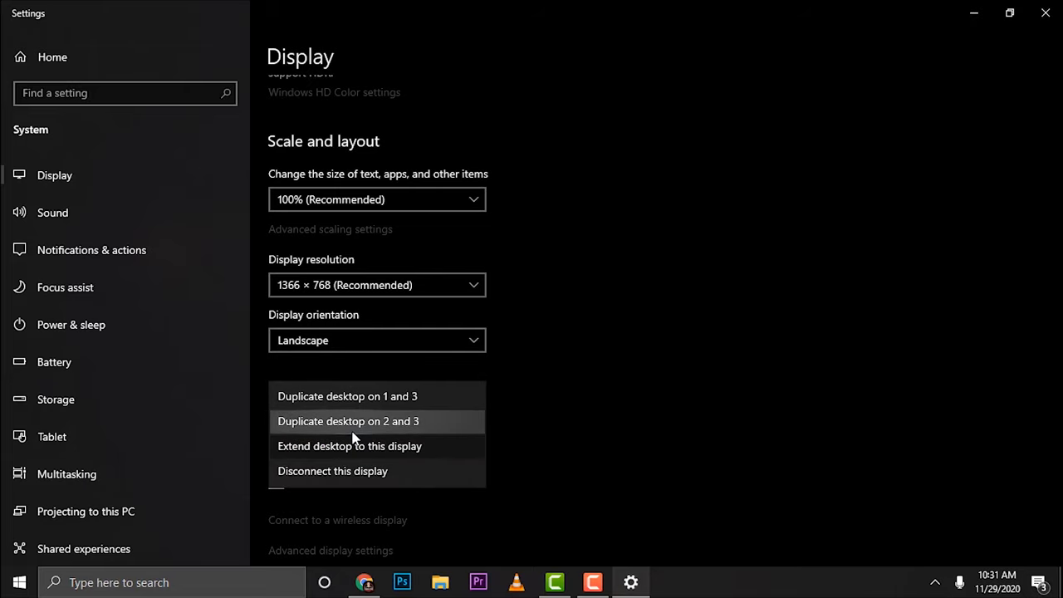
pyautogui.moveTo(362, 472)
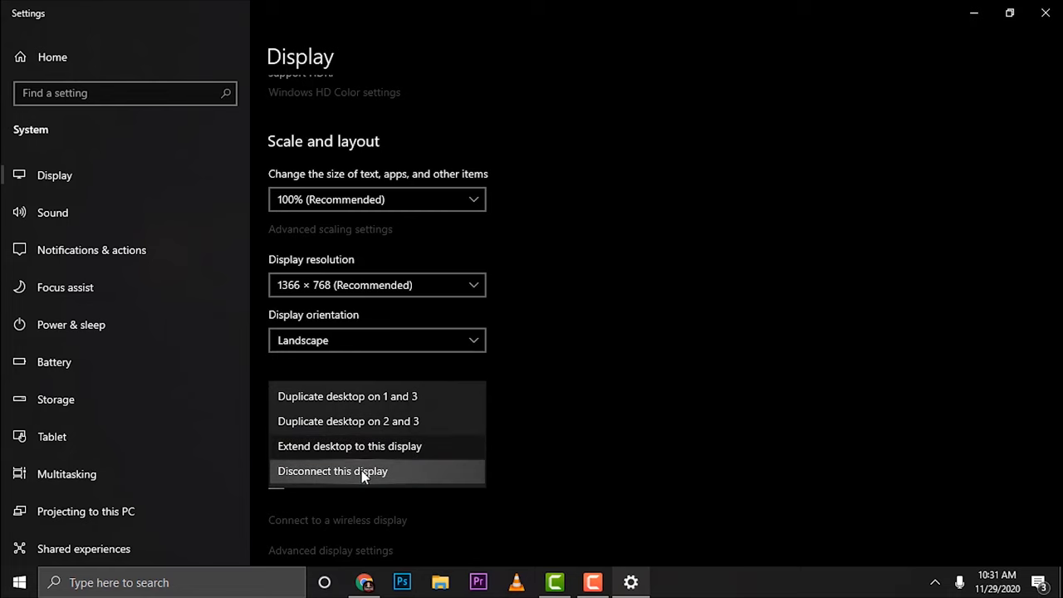
pyautogui.moveTo(1047, 14)
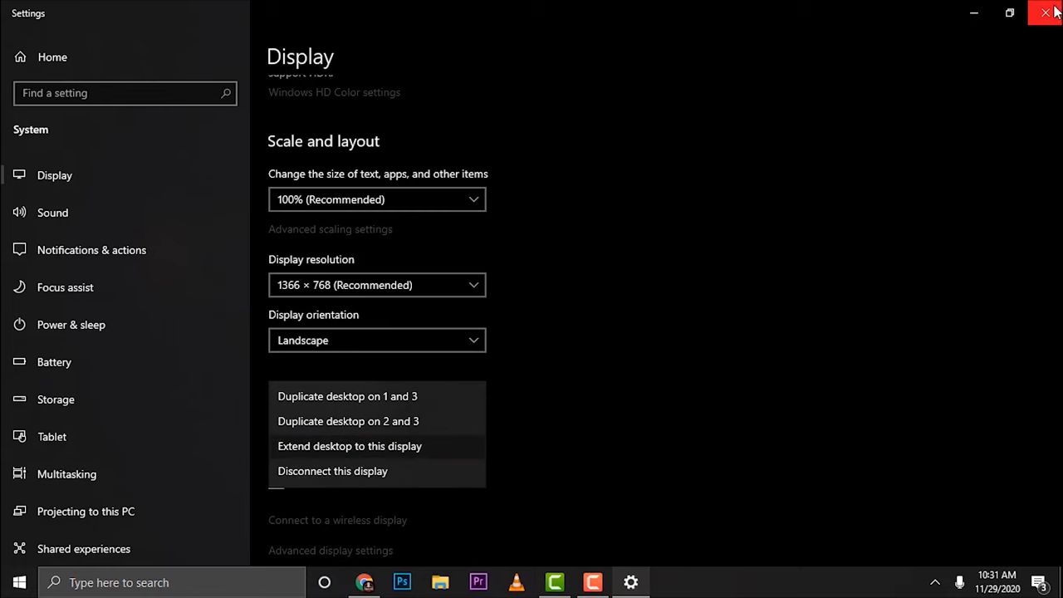
pyautogui.click(1047, 13)
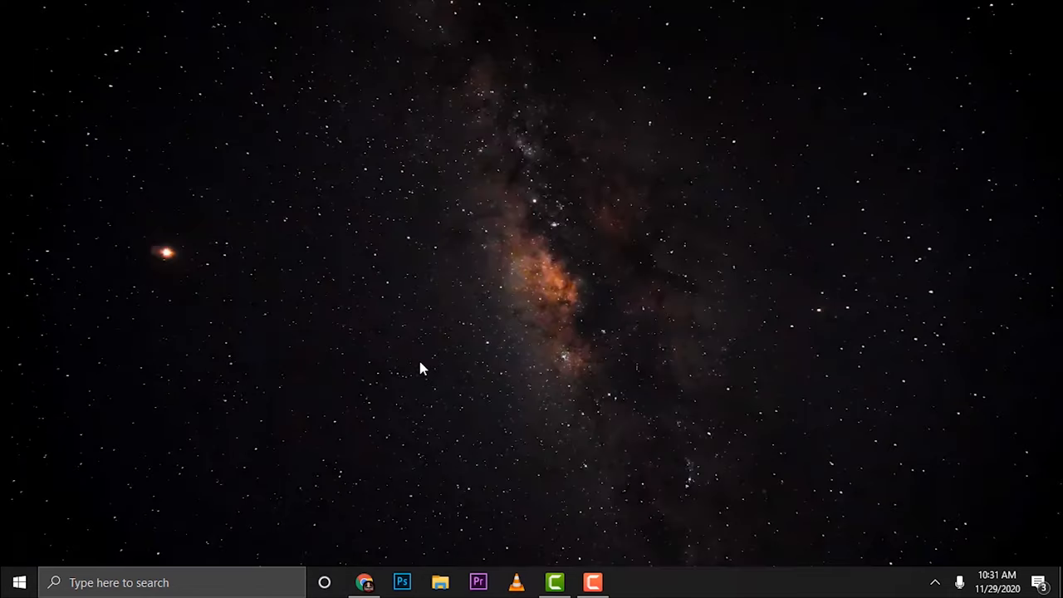